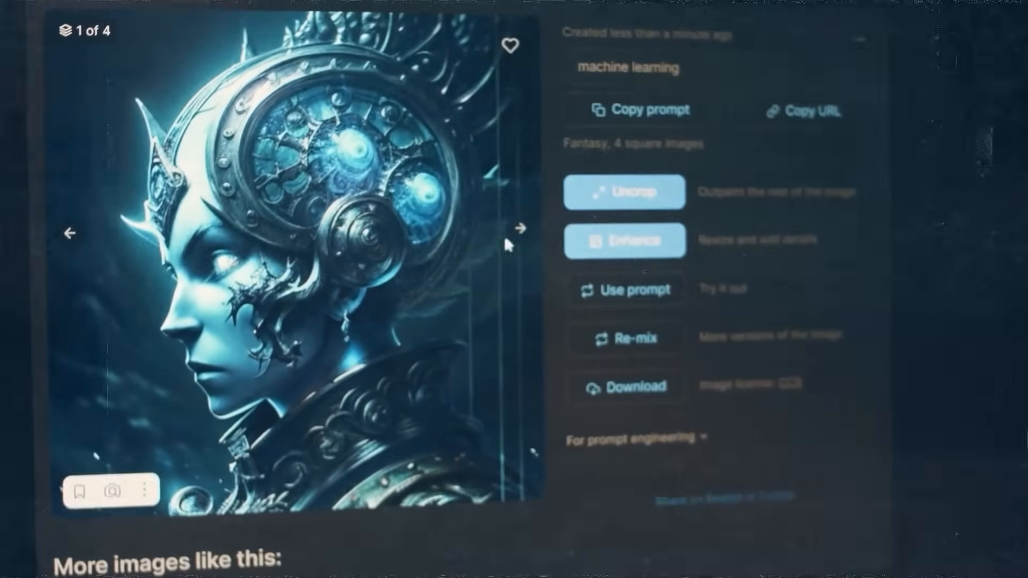
# Step: Insert an audio file from My Drive into the College Quiz prompt and start uploading
pyautogui.click(519, 228)
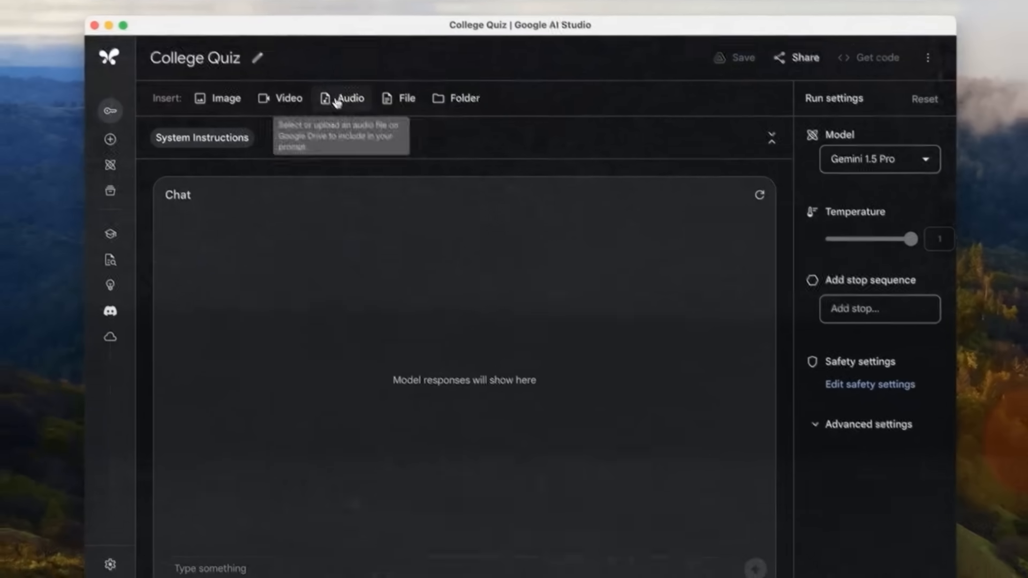
pyautogui.click(344, 97)
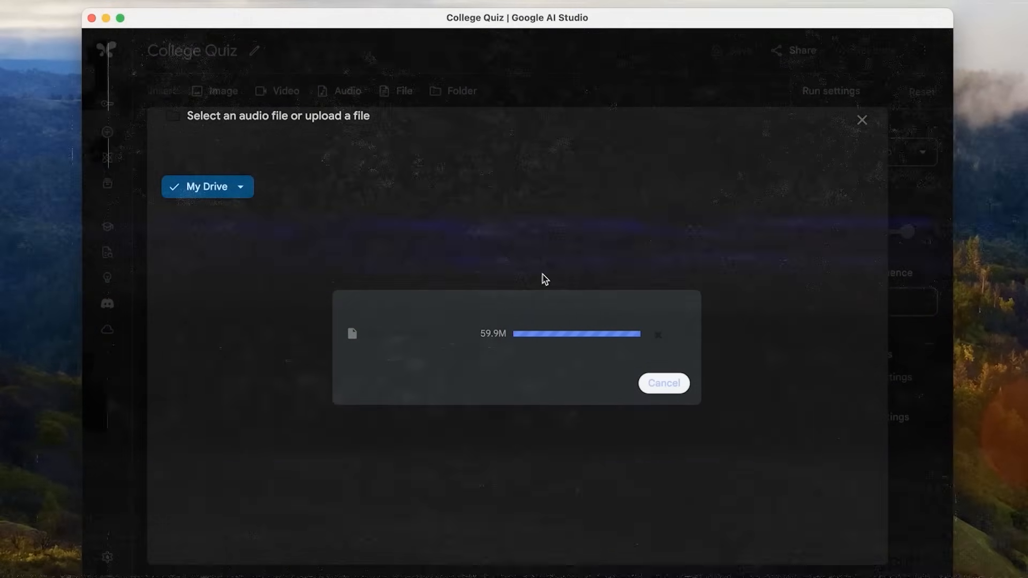
pyautogui.click(663, 383)
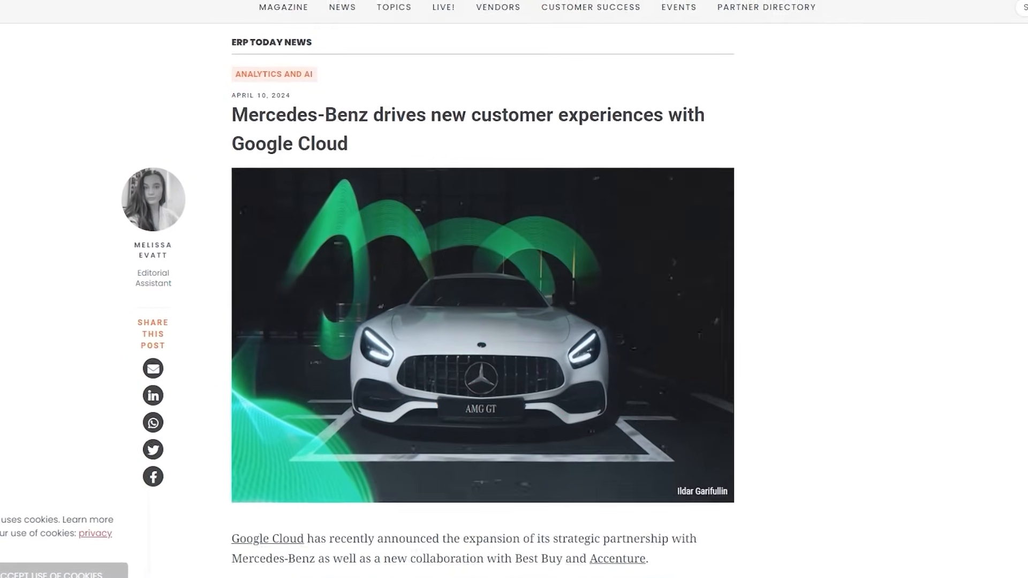
pyautogui.scroll(-3)
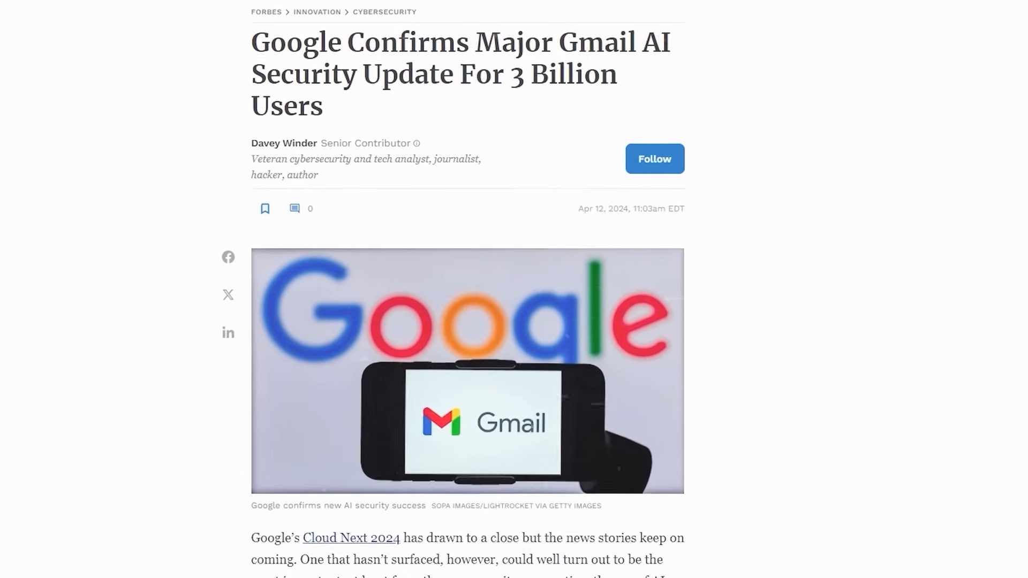
pyautogui.scroll(-3)
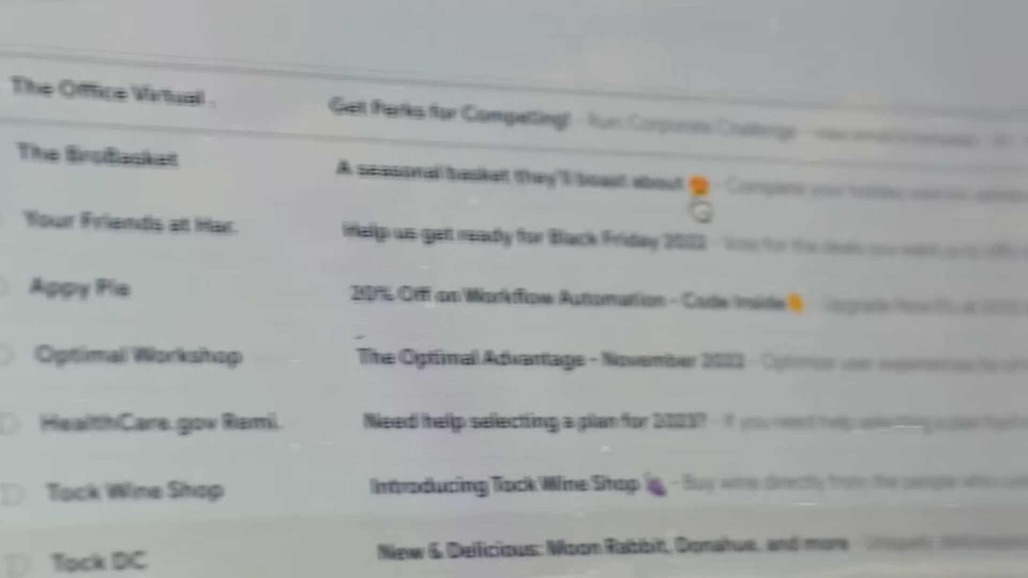
pyautogui.scroll(-3)
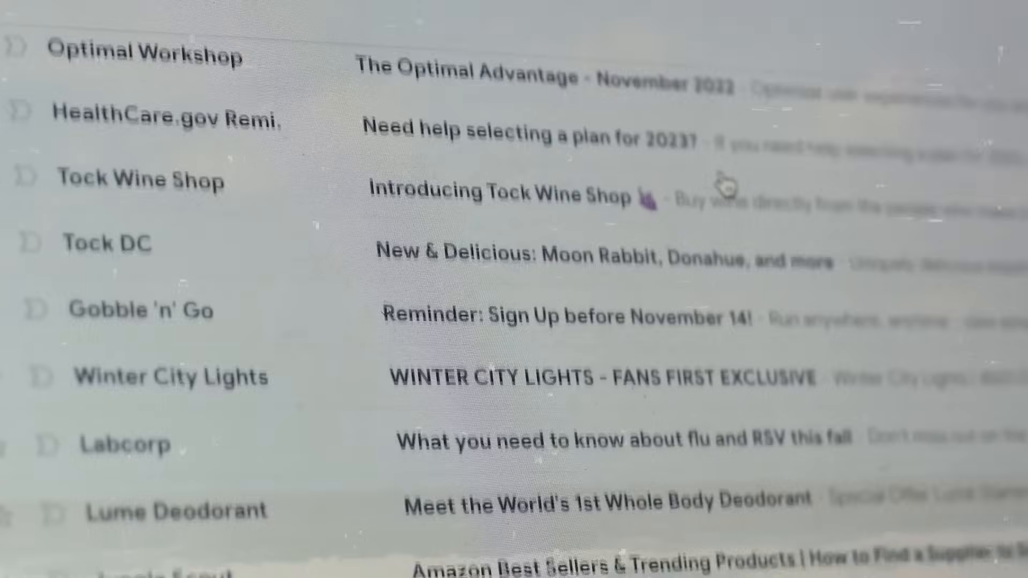
pyautogui.scroll(-3)
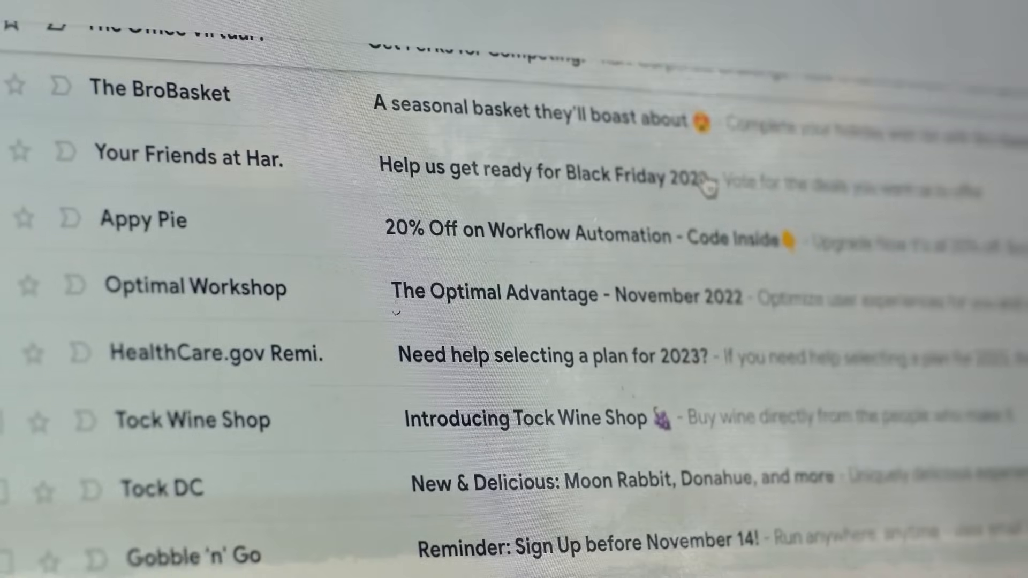
pyautogui.scroll(-3)
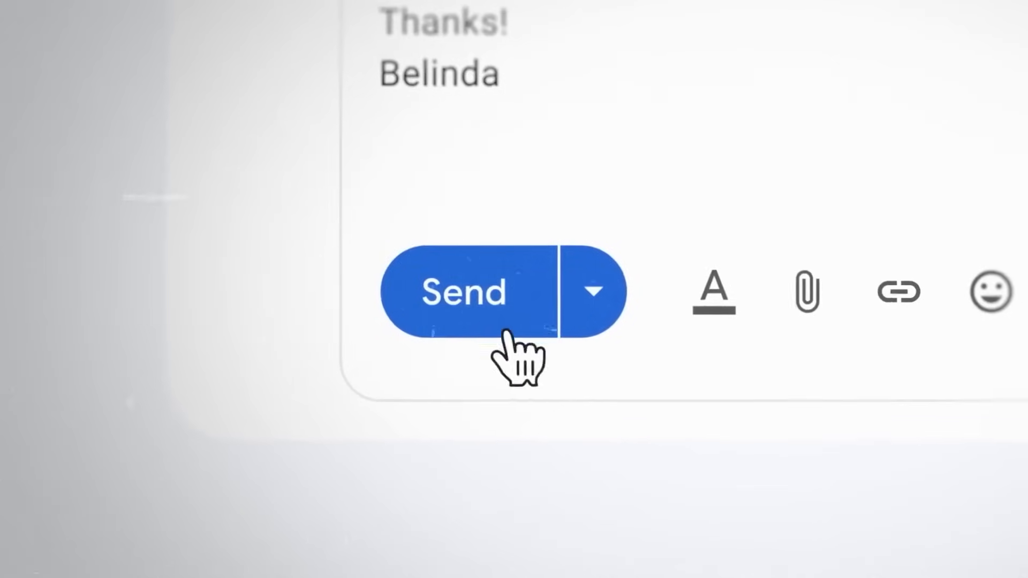
# Step: Send the drafted Gmail message that ends with 'Thanks!'
pyautogui.click(463, 291)
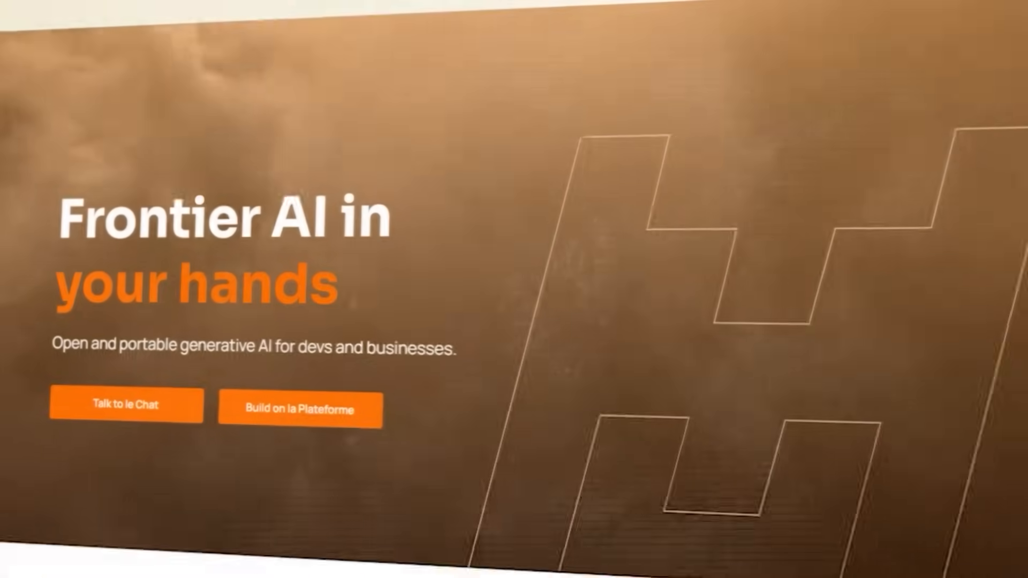
pyautogui.scroll(-3)
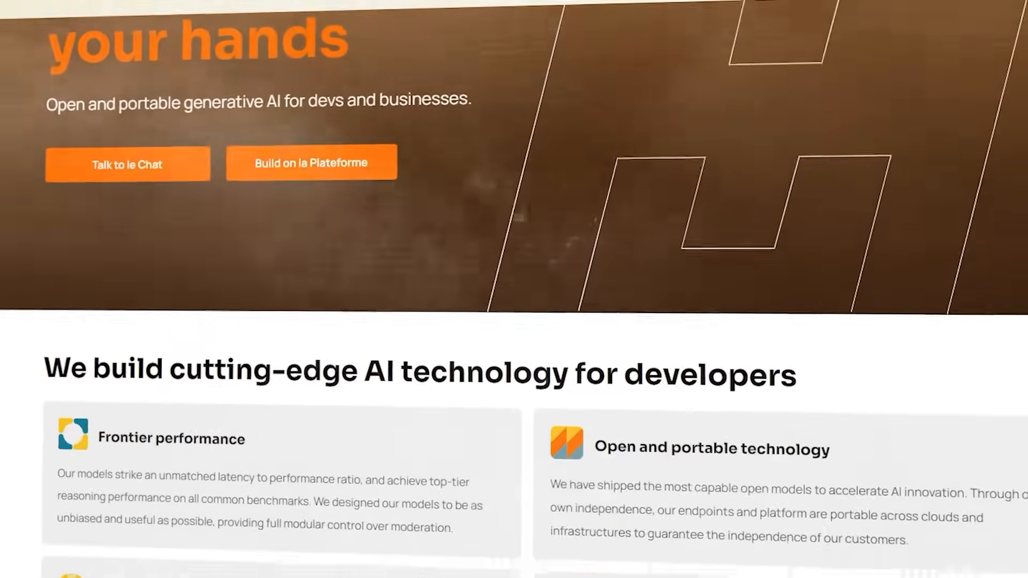
pyautogui.scroll(-3)
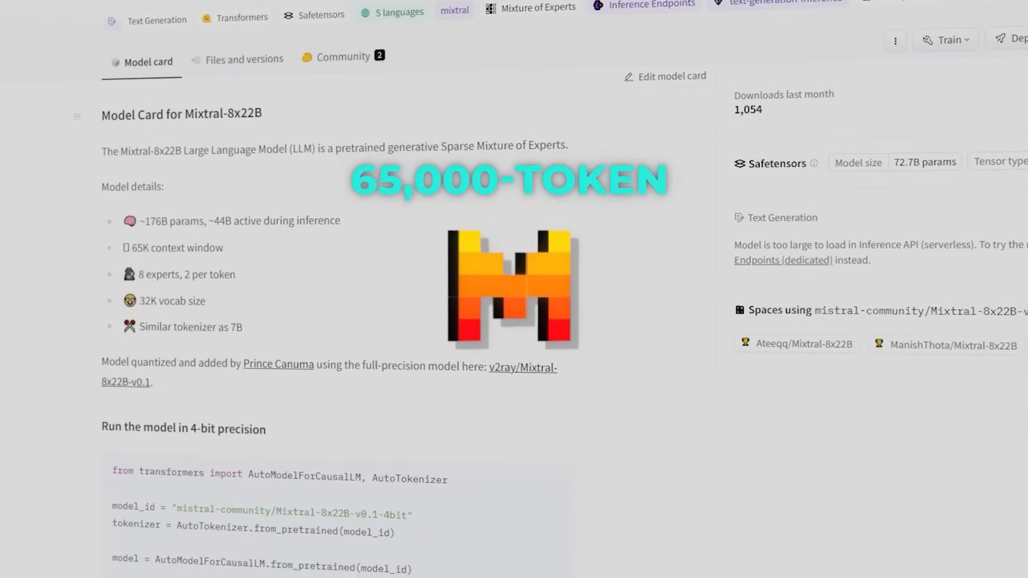
pyautogui.scroll(-3)
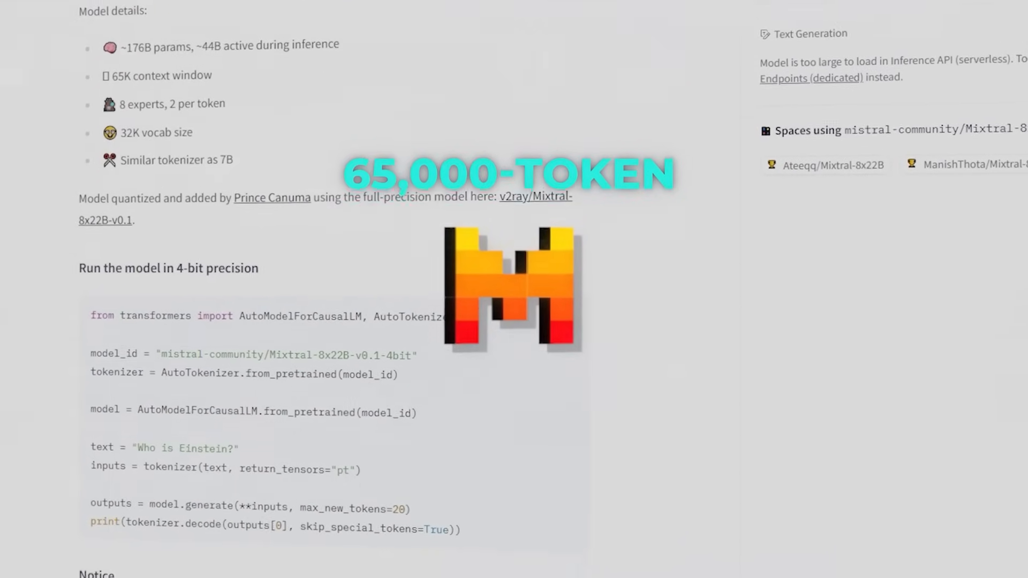
pyautogui.scroll(-3)
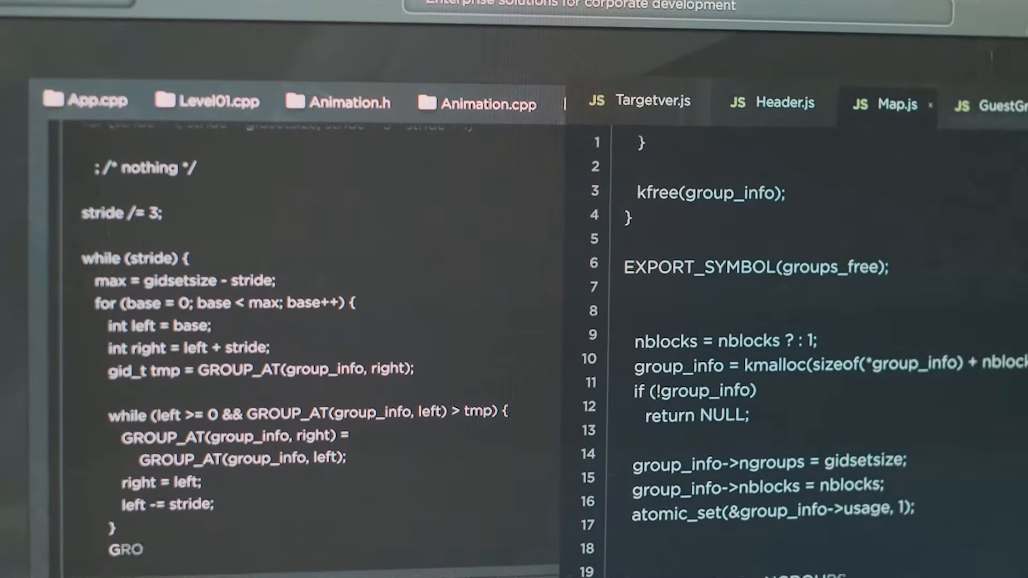
pyautogui.scroll(-3)
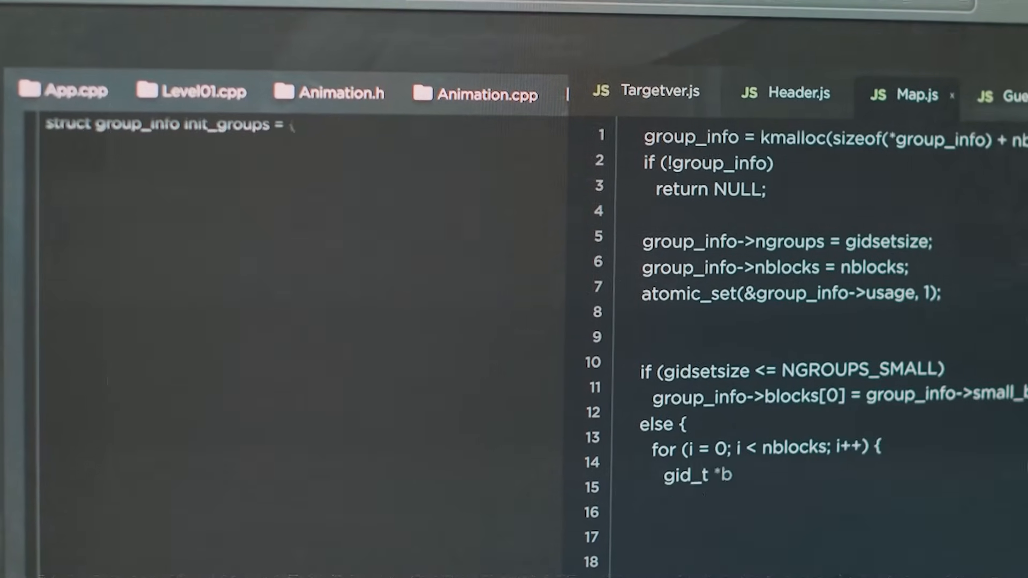